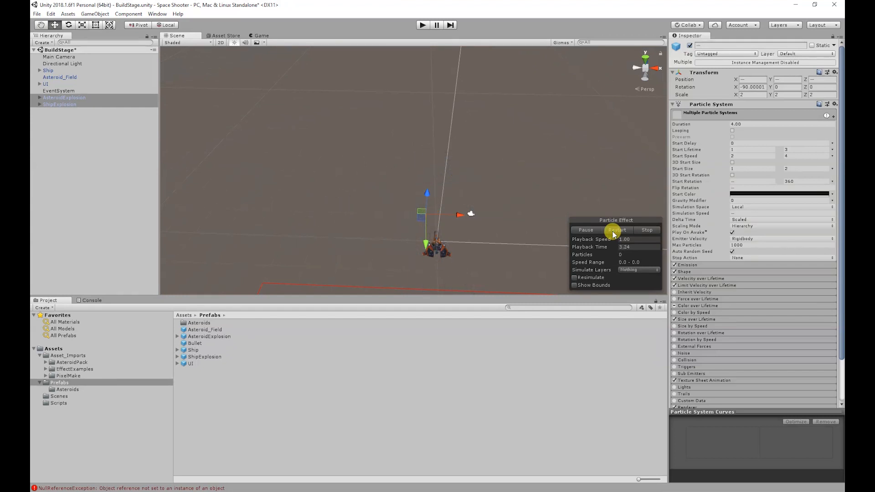
Replay the explosion particle effects from the start in the scene preview.
left_click(646, 229)
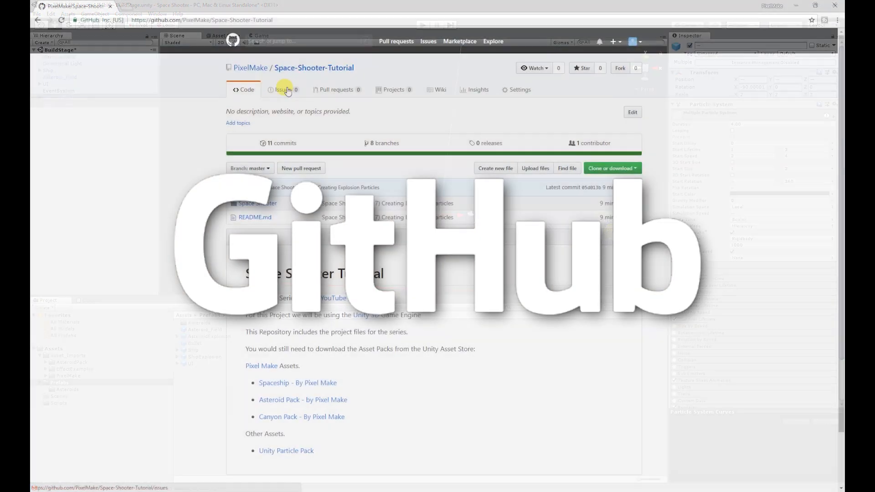
left_click(382, 143)
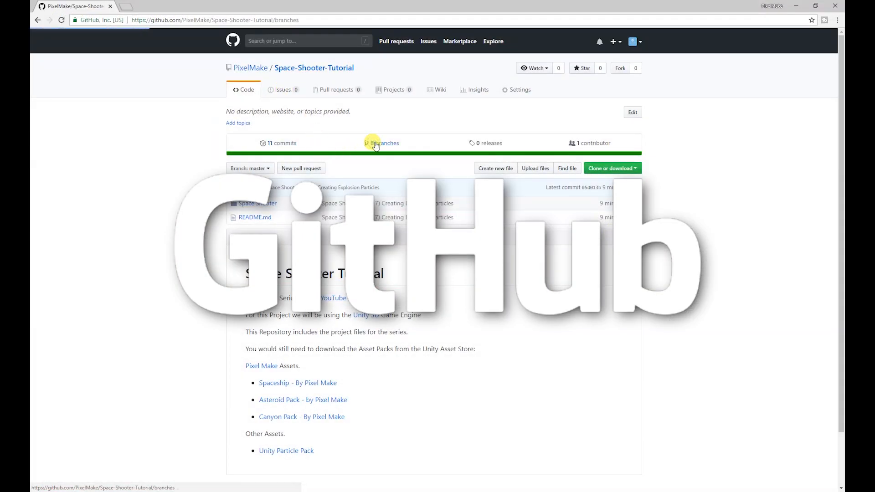
left_click(385, 142)
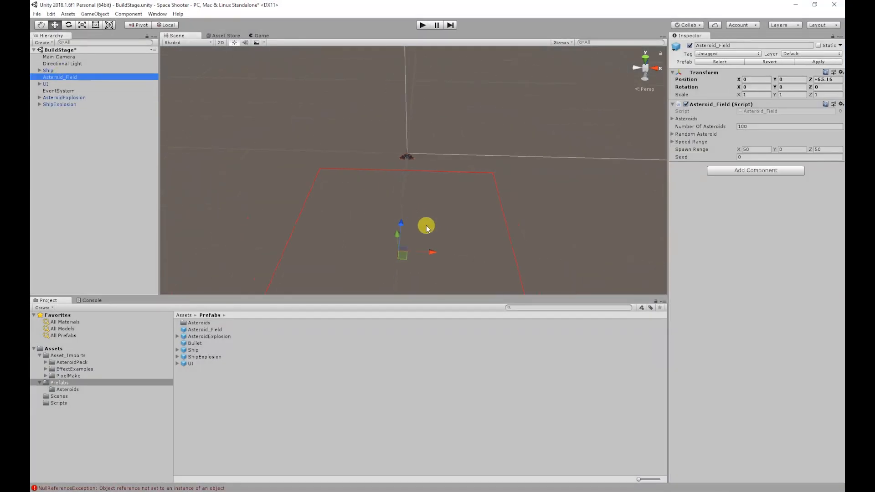
Move Asteroid_Field ahead of the ship, rotate it 180° on Y, and test in Play mode.
left_click_drag(427, 226, 399, 223)
type("56.4")
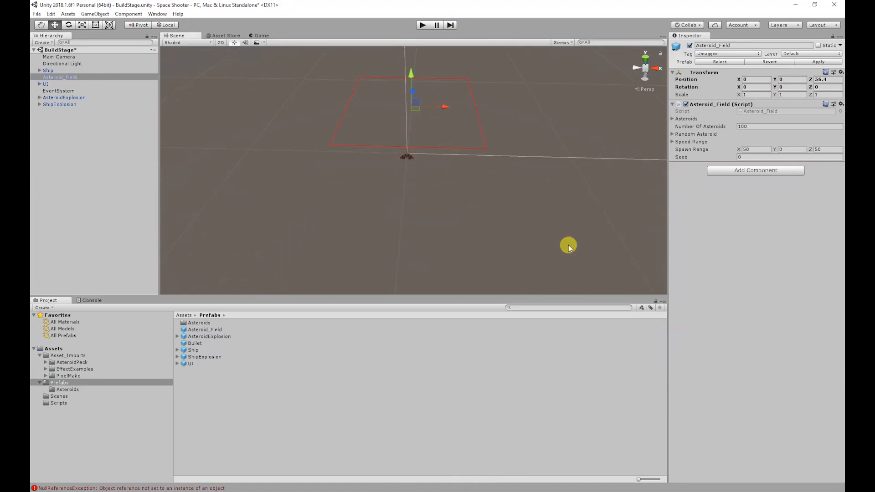
type("180")
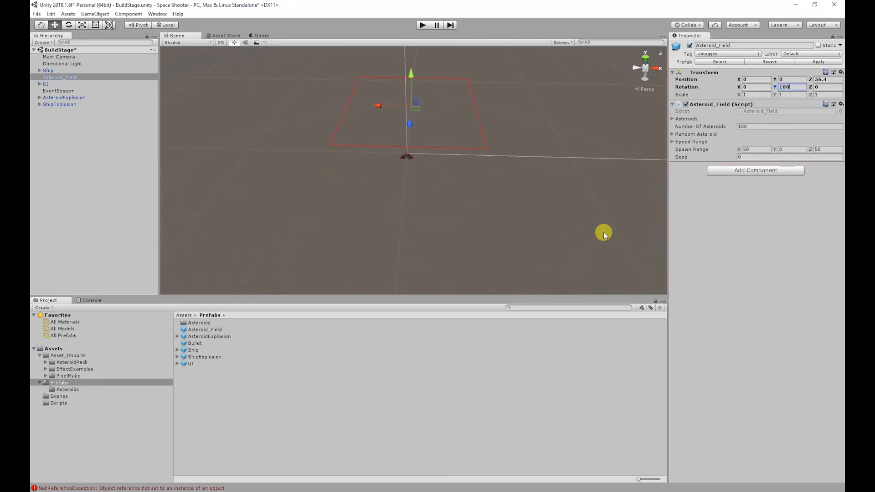
left_click(423, 24)
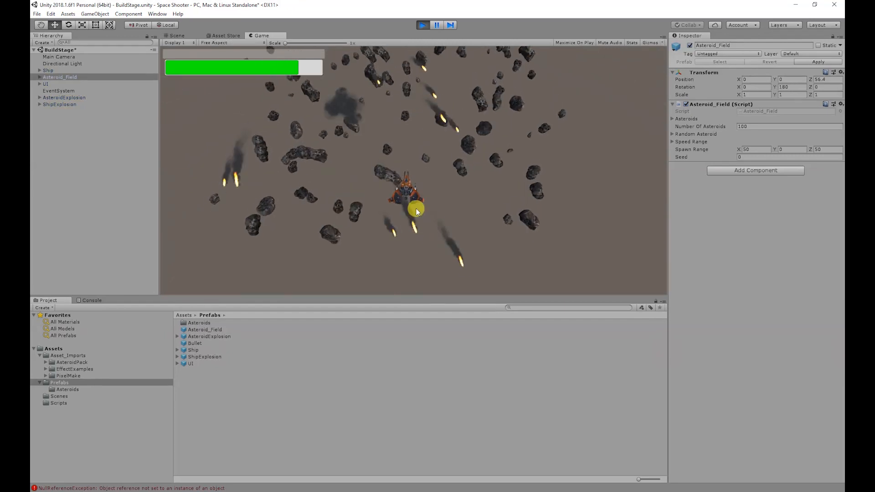
left_click(177, 35)
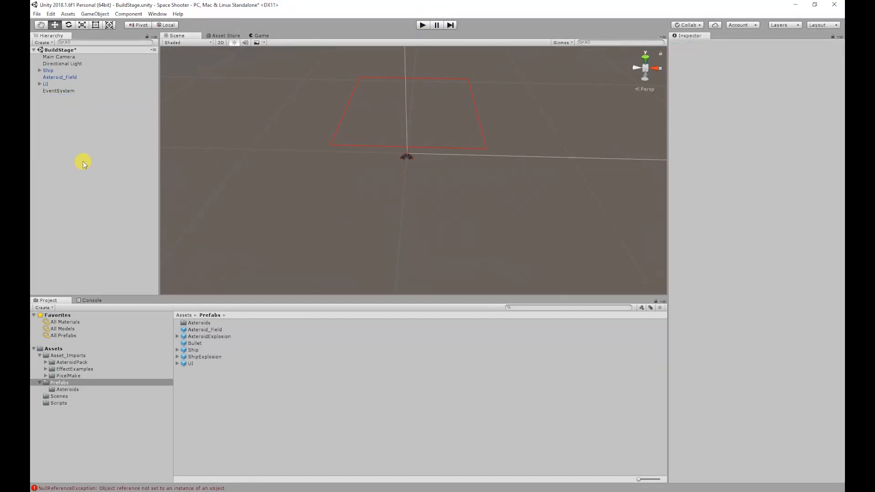
Add a public explosionPrefab field and Instantiate it at transform.position before Destroy.
left_click(58, 402)
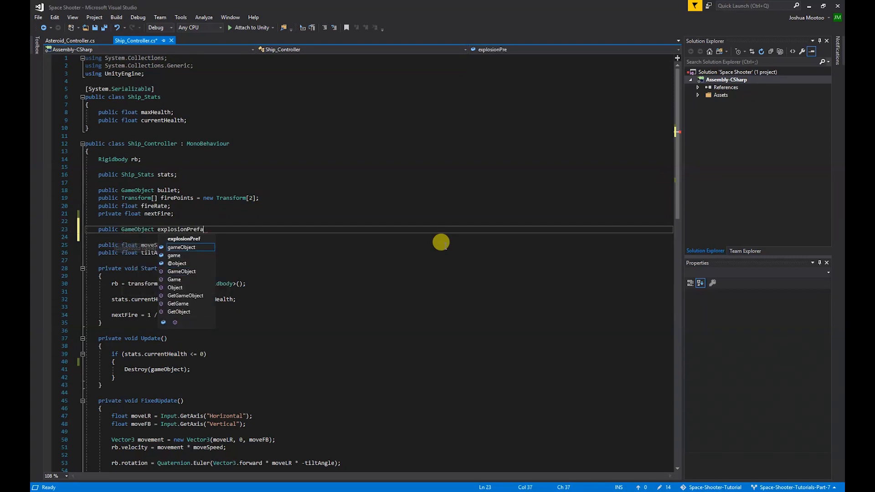
type("b;")
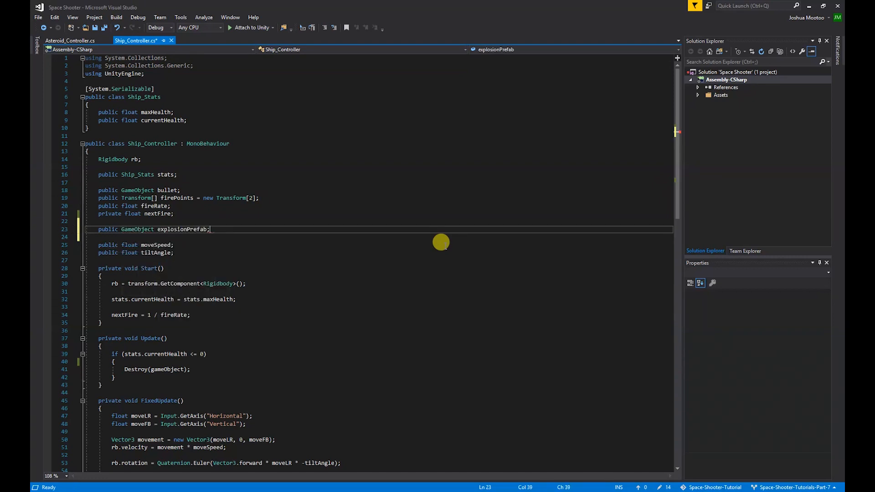
mouse_move(185, 354)
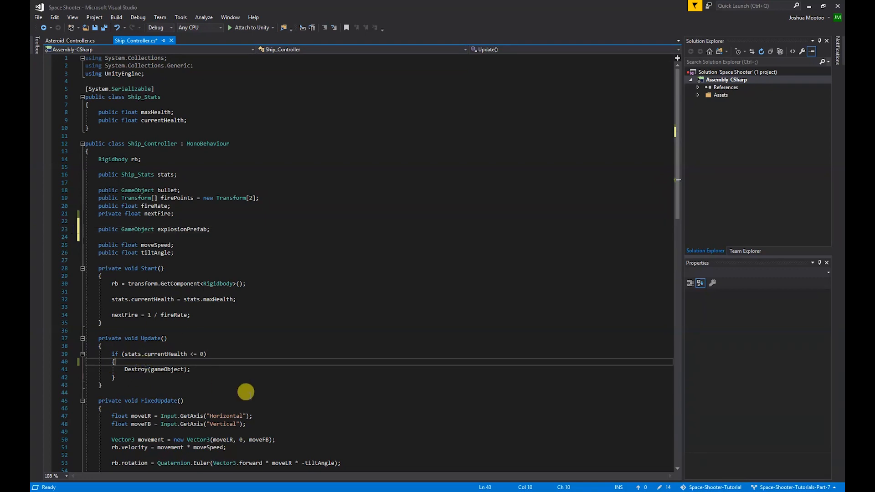
type("Instantiate")
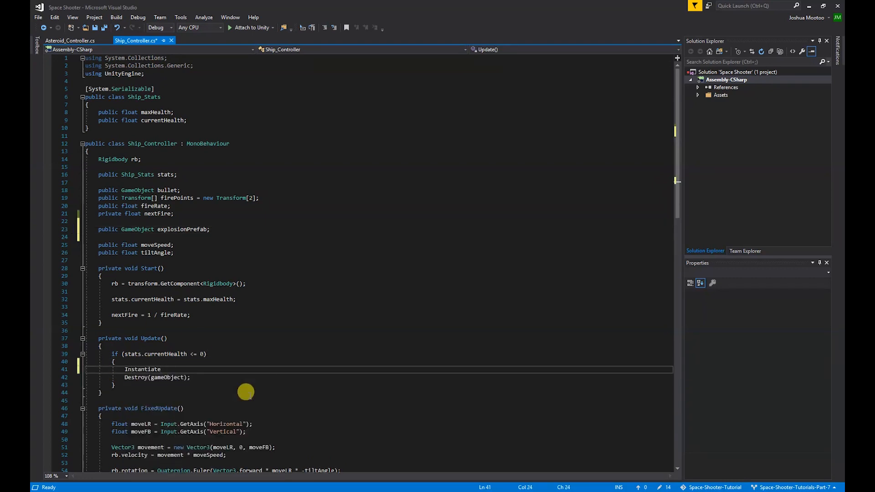
type("(Gam")
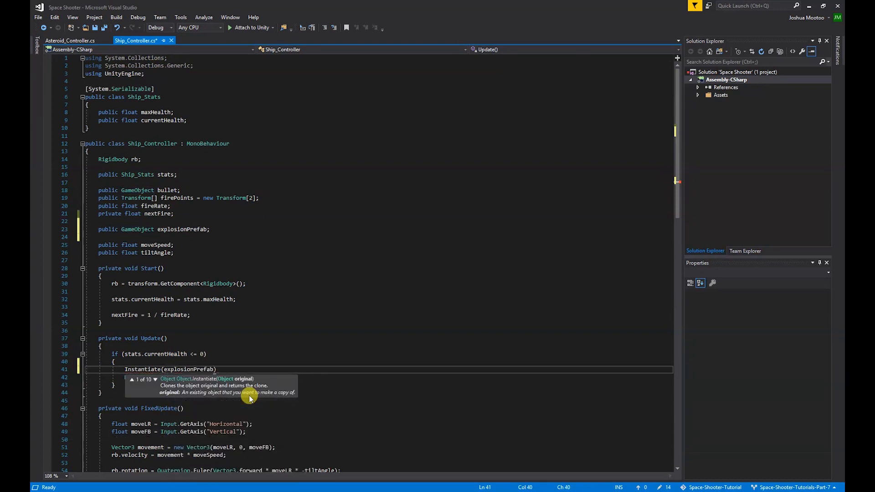
type(", transform.position, Quaternion.identity")
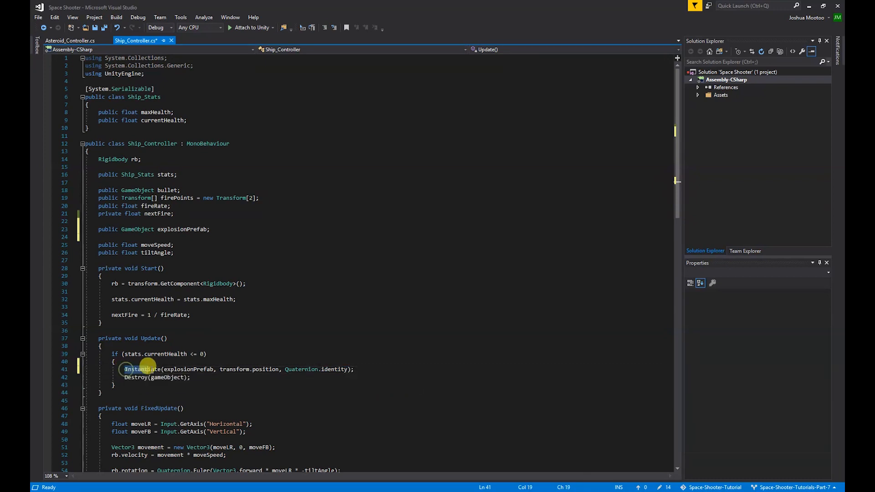
double_click(140, 368)
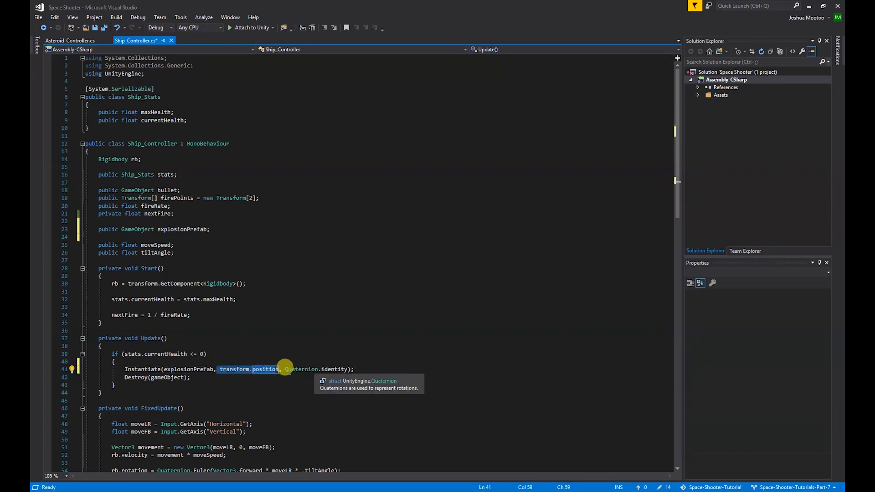
double_click(333, 369)
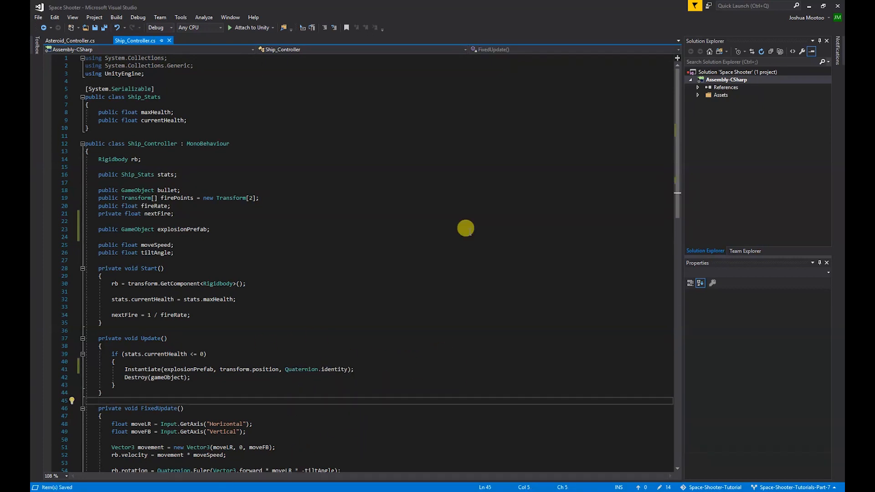
In Asteroid_Controller, add an exploaionPrefab field and Instantiate it at transform.position.
left_click(69, 40)
type("public GameObject")
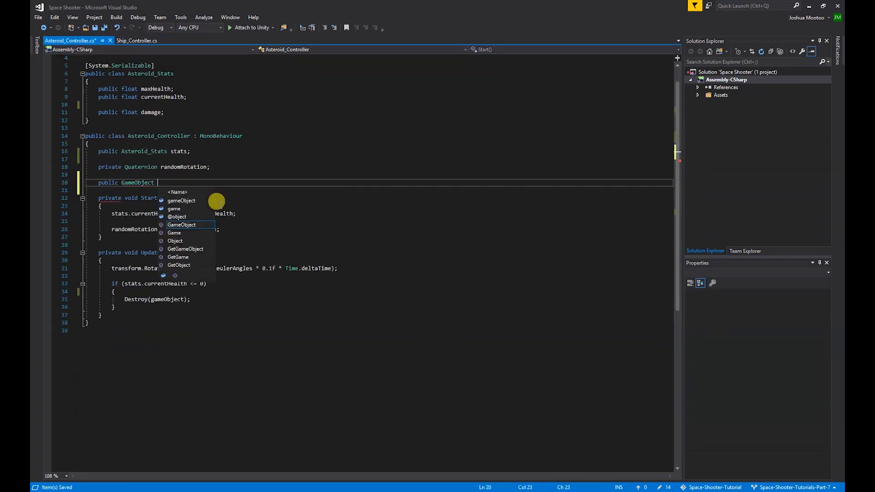
type("exploaionPrefab;")
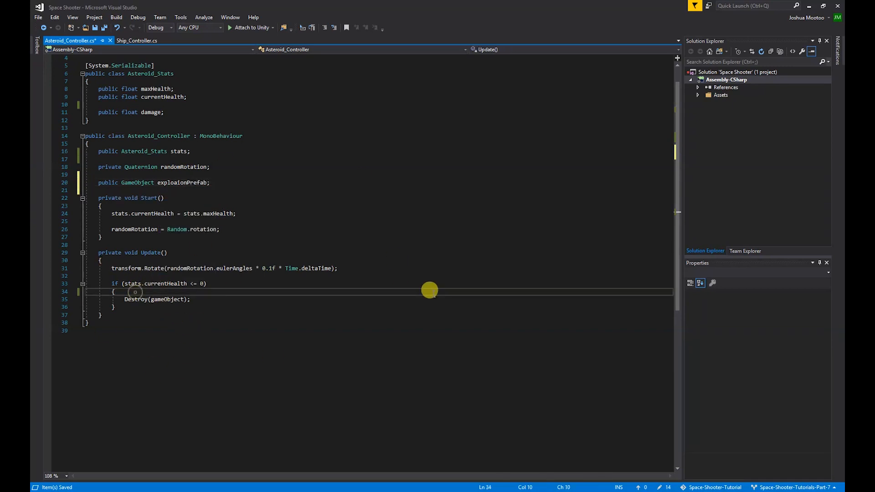
type("Instantiate")
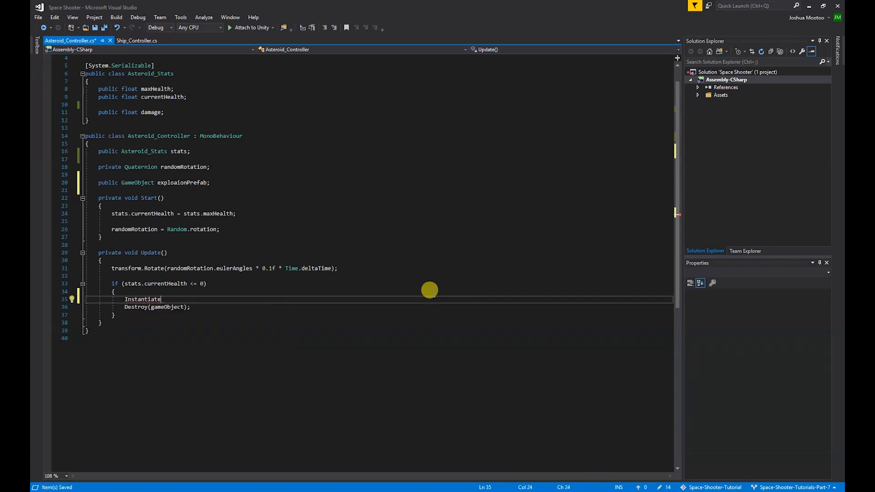
type("(exploaionPrefab,")
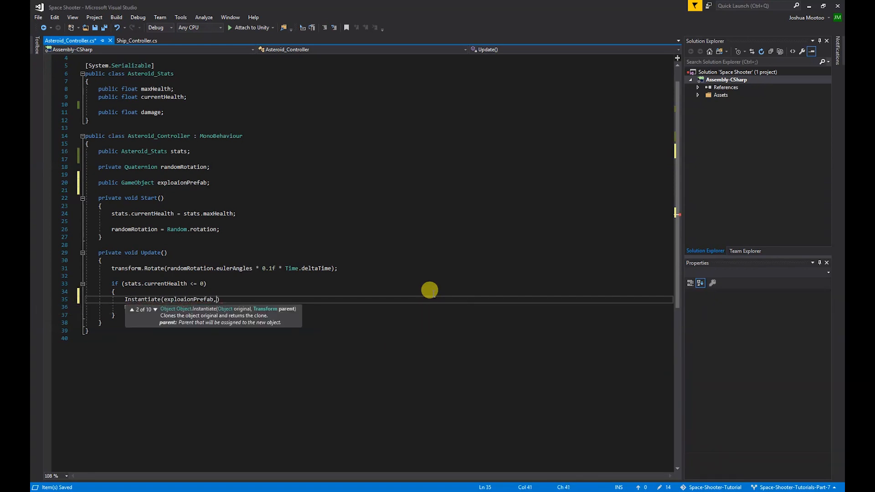
type("transform.position")
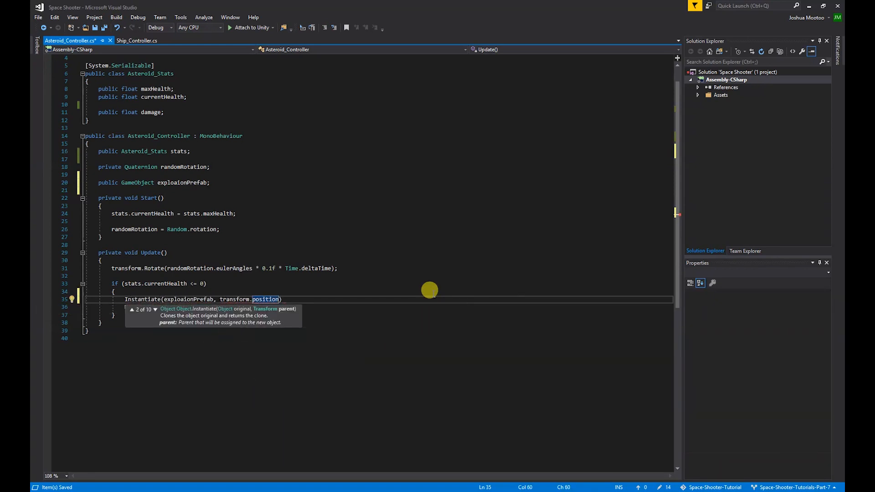
type(", Qu")
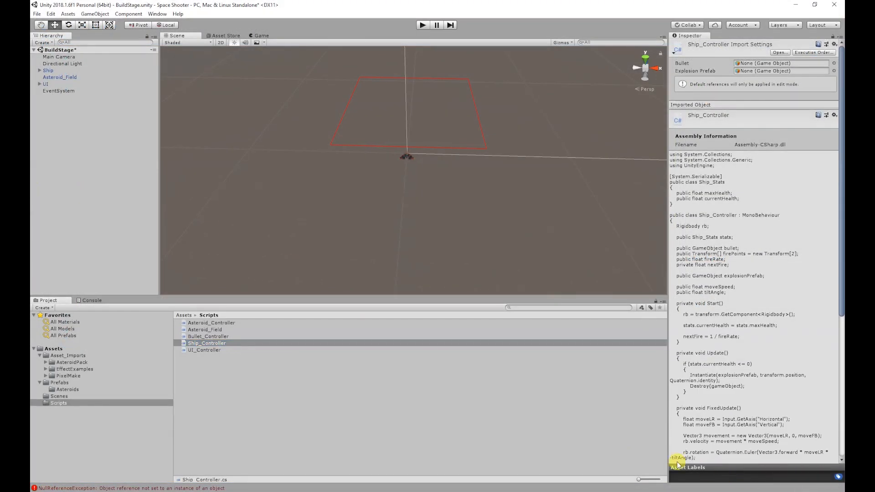
Assign ShipExplosion to the Ship's Explosion Prefab slot and apply it to the prefab.
left_click(49, 69)
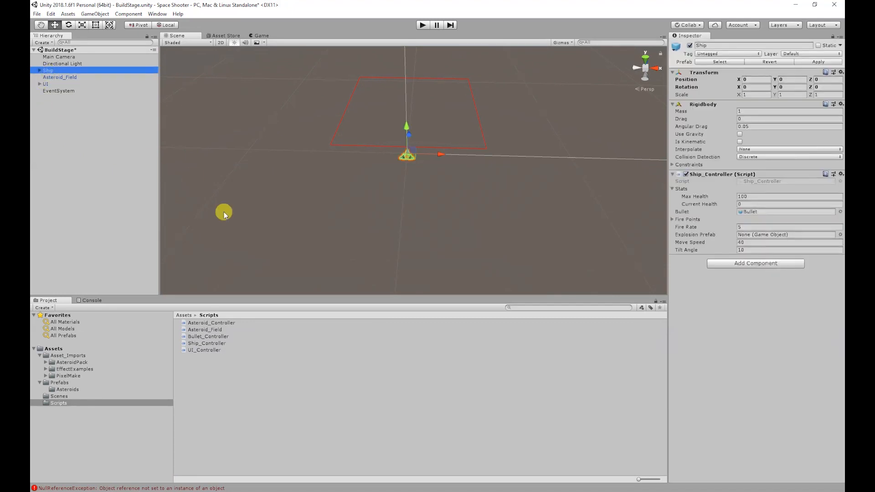
left_click(60, 383)
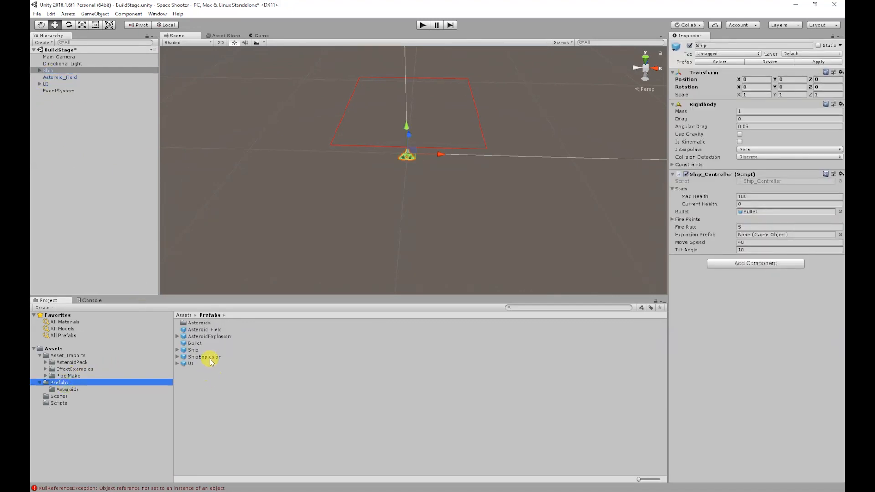
left_click(205, 356)
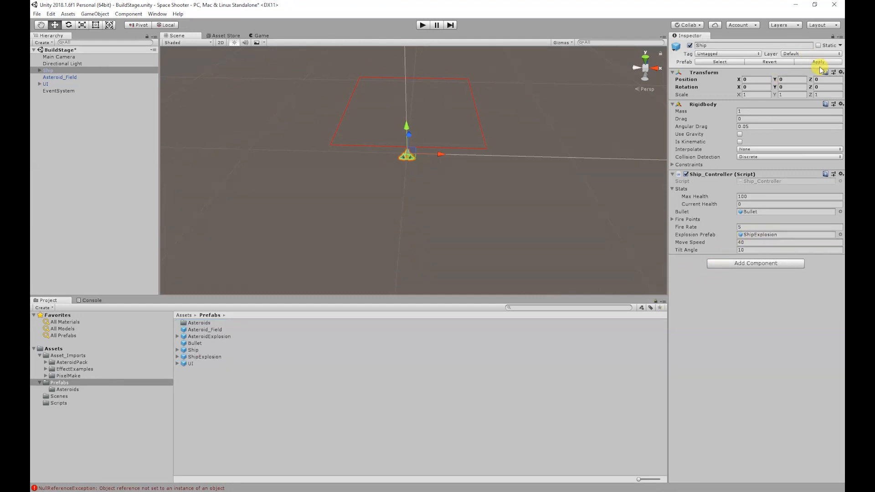
double_click(68, 389)
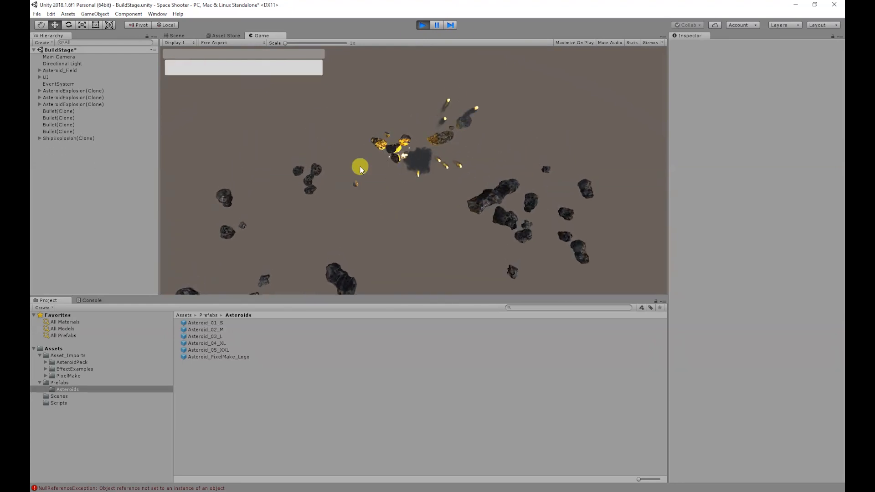
left_click(177, 35)
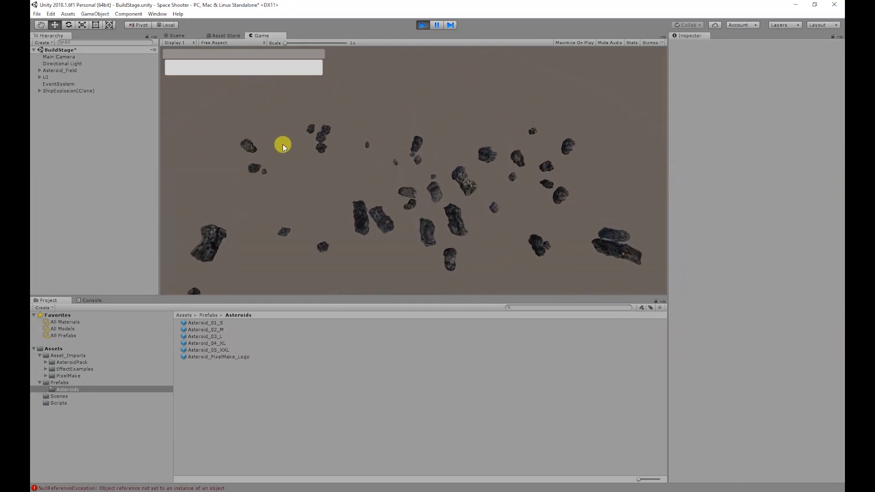
left_click(177, 35)
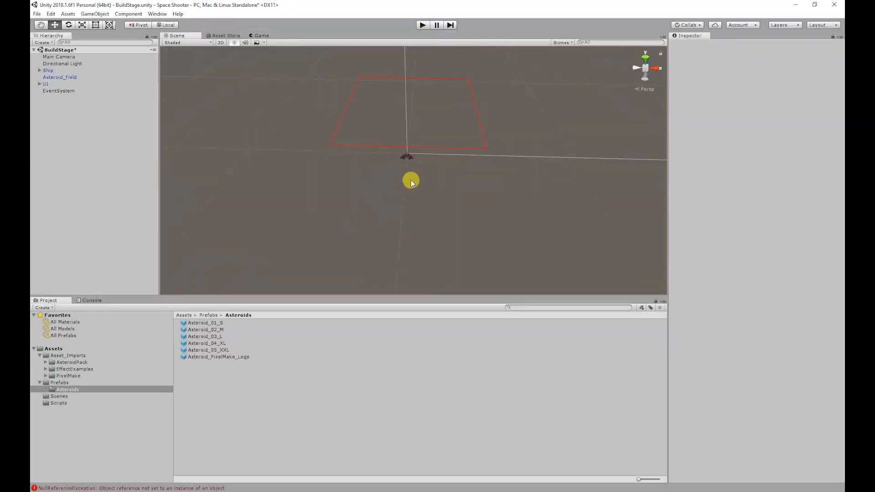
right_click(58, 402)
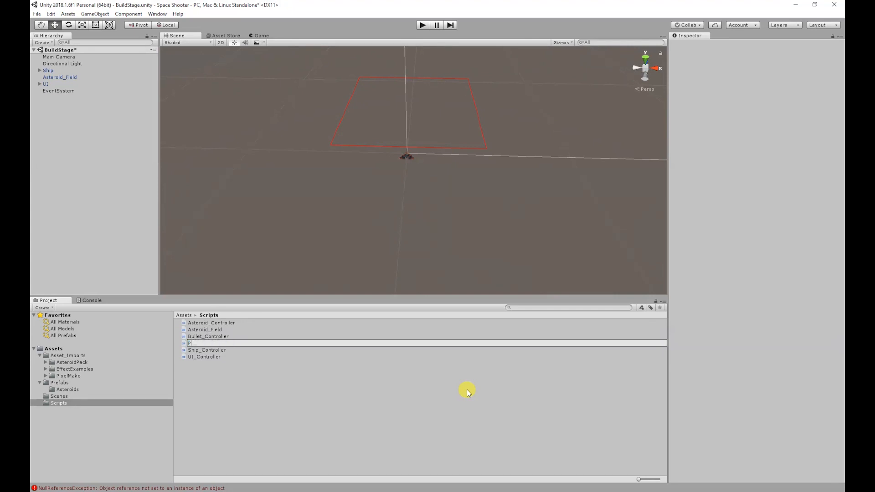
Name the new C# script Explosion_Controller.
type("Explosion_Con")
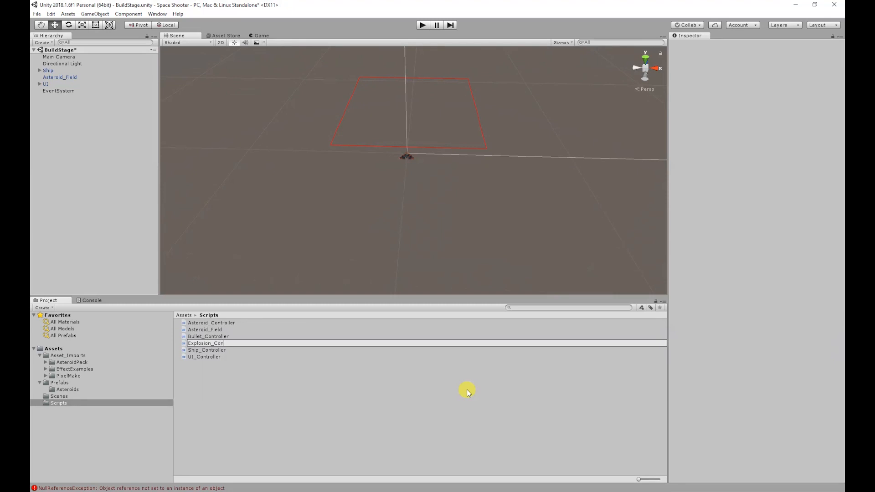
left_click(212, 342)
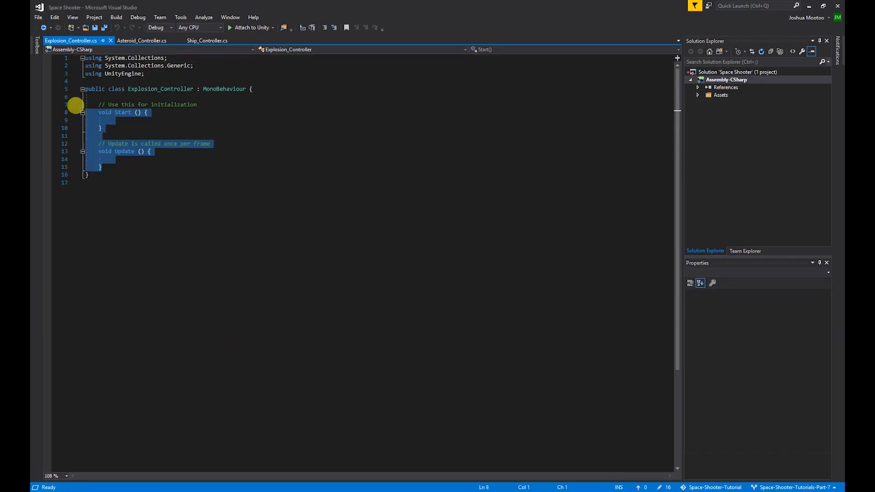
Replace the template methods with a private ParticleSystem ps field.
key("Delete")
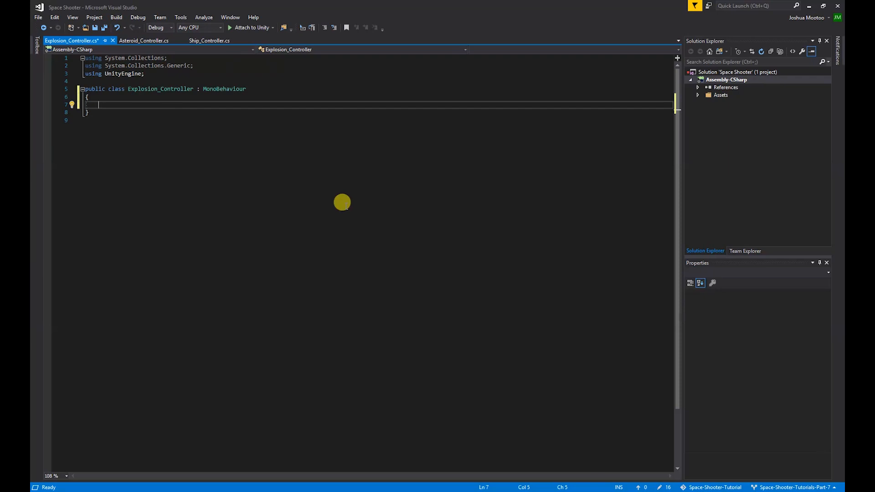
type("pu")
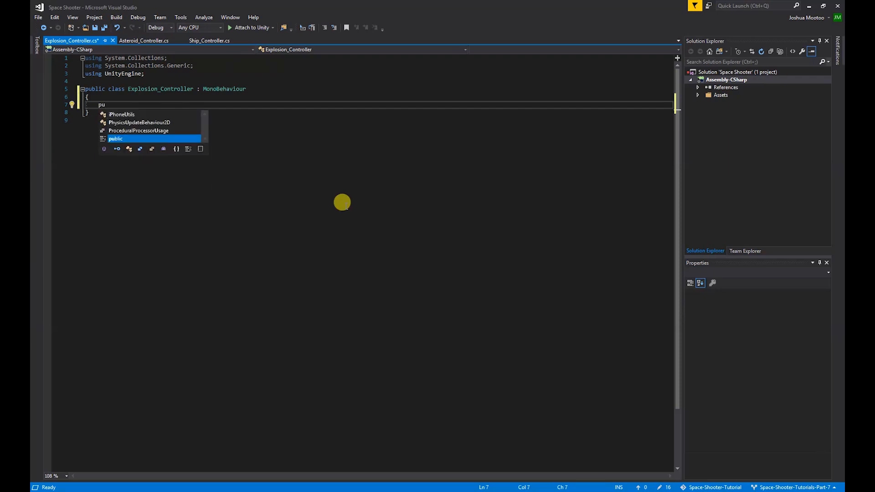
type("rivate")
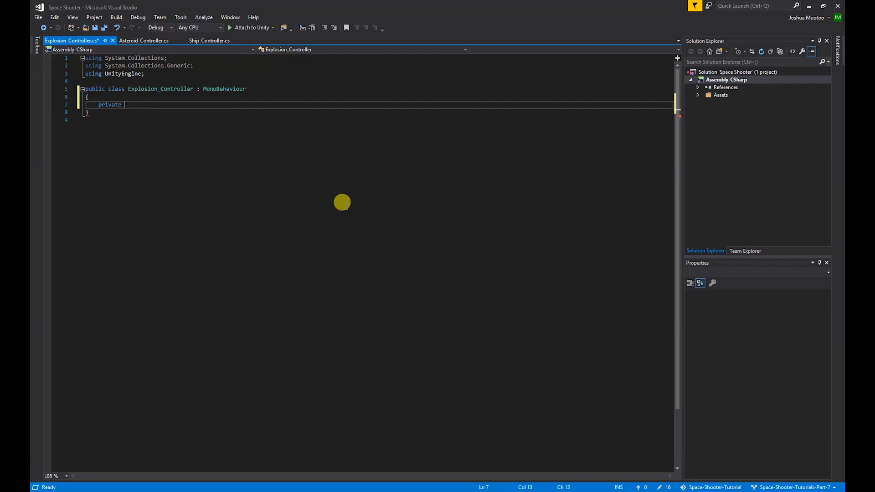
type("ParticleSystem")
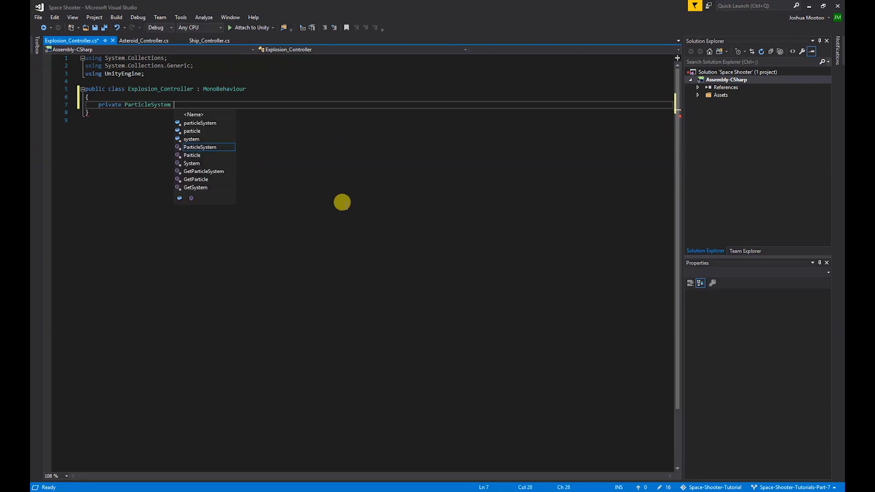
type("ps;")
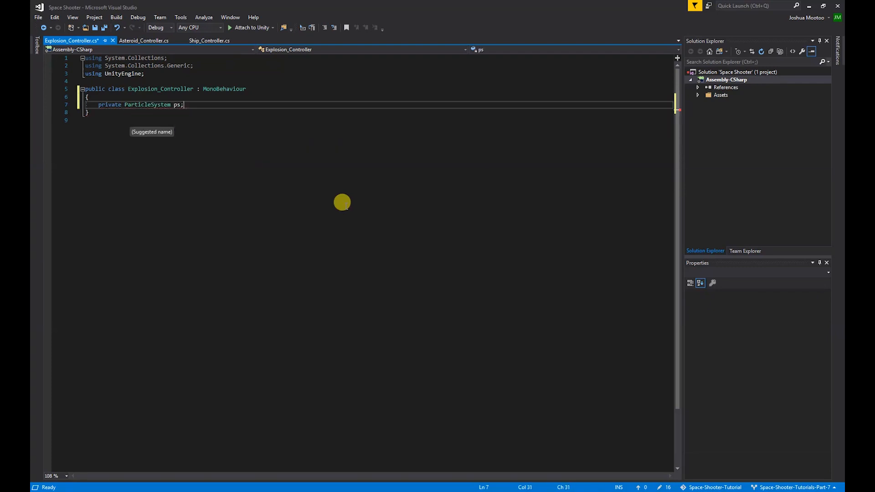
Add a Start() assigning ps = transform.GetComponent<ParticleSystem>().
type("void")
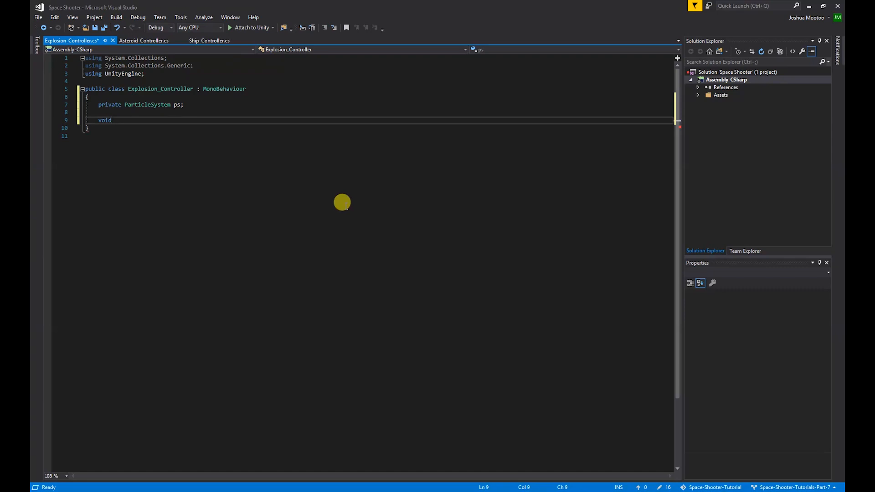
type("\" \"")
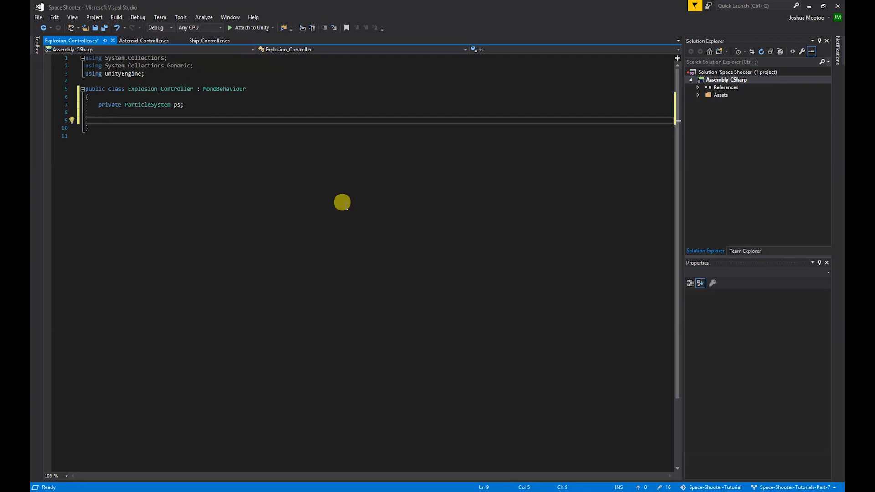
type("voidst")
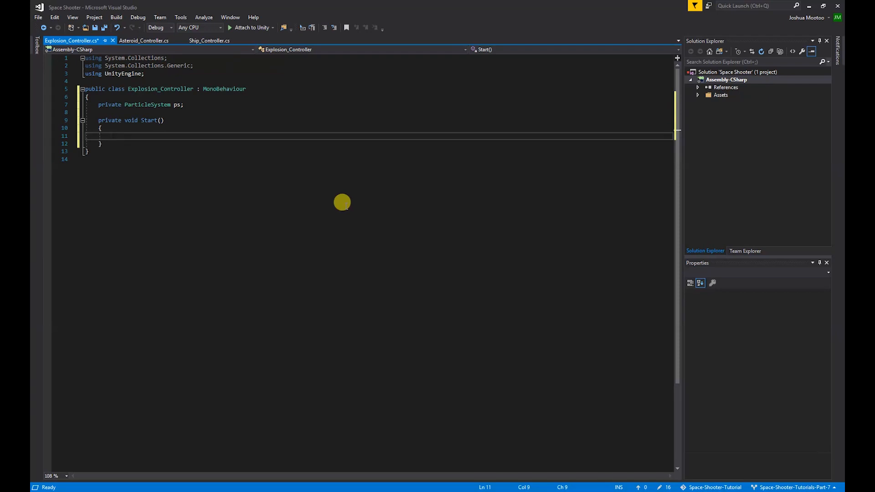
type("ps = transform.GetComponent")
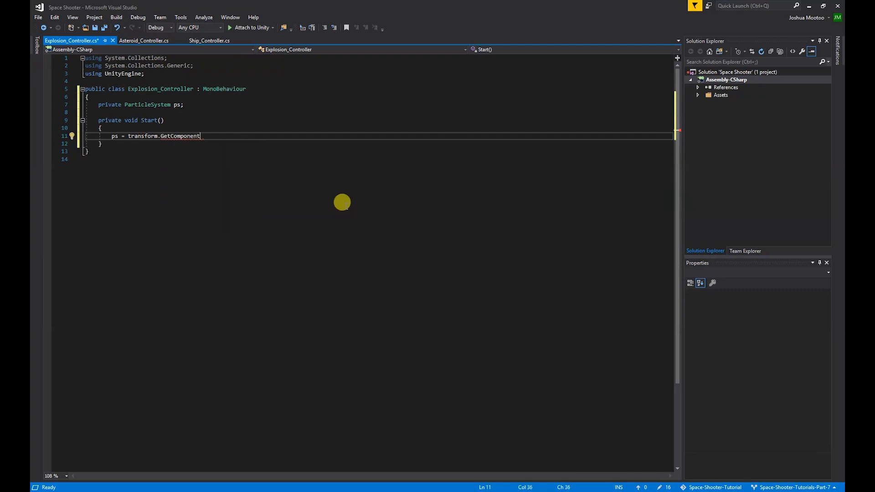
type("<>")
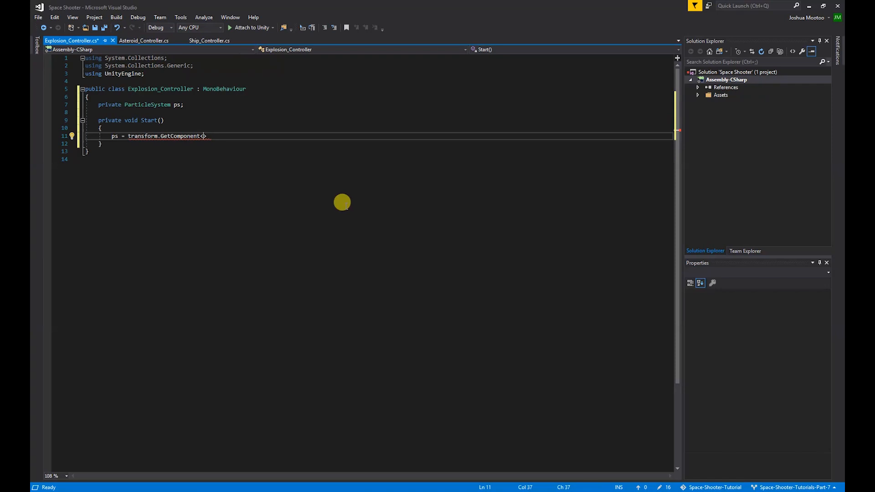
type("Pa")
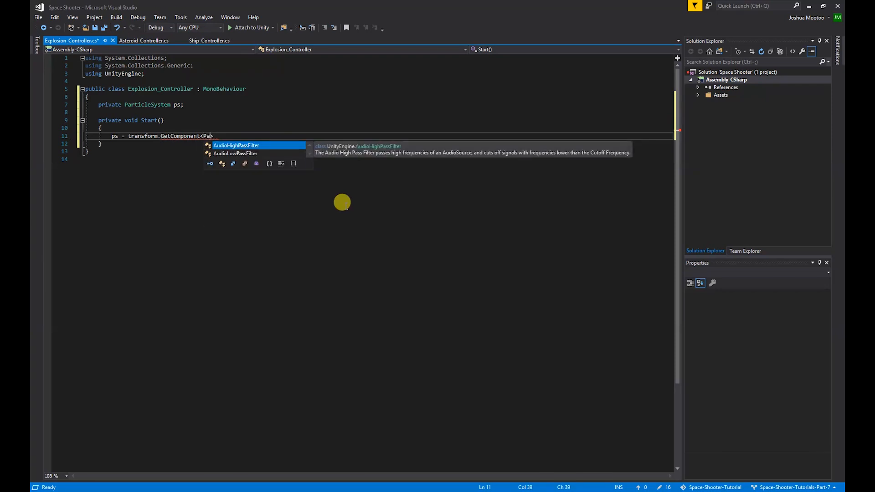
type("rticleSystem>()")
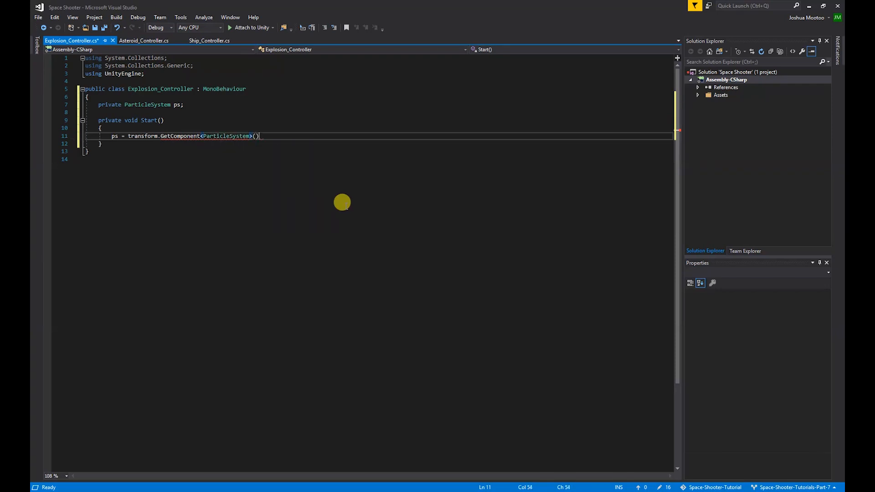
type("Ups")
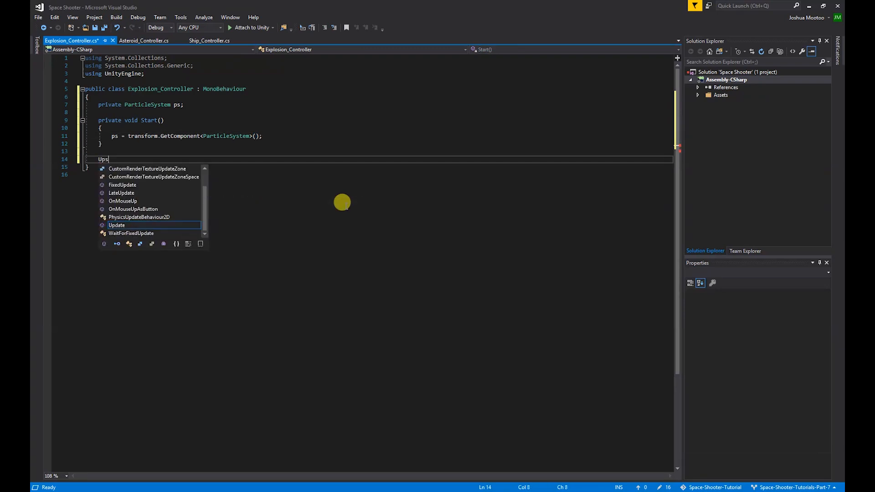
Add an Update() that calls Destroy(gameObject) when !ps.IsAlive().
key("Tab")
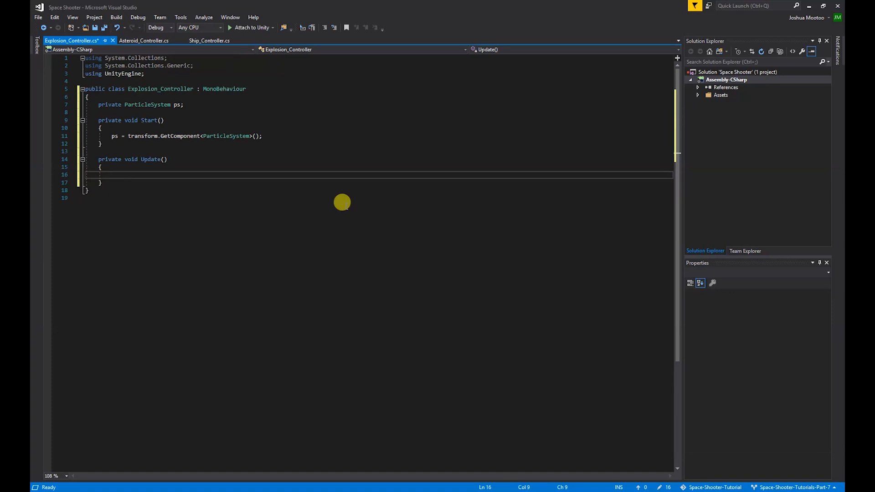
type("if")
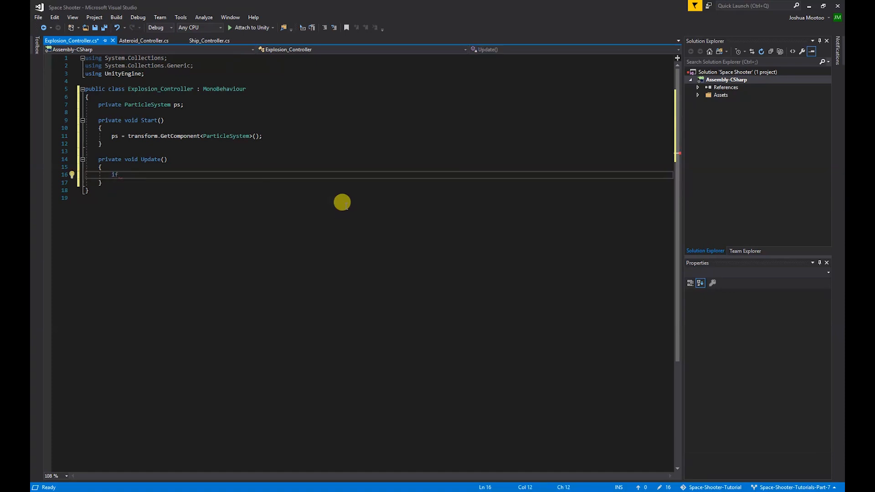
type("(ps.is")
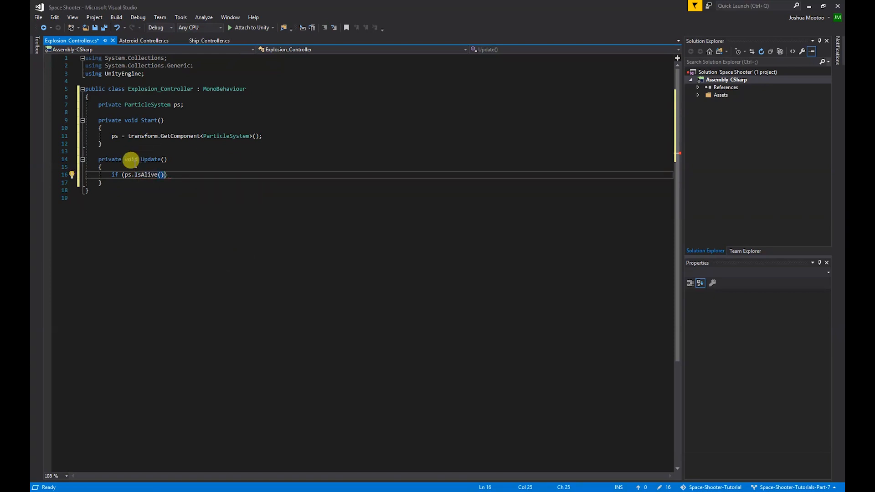
double_click(128, 175)
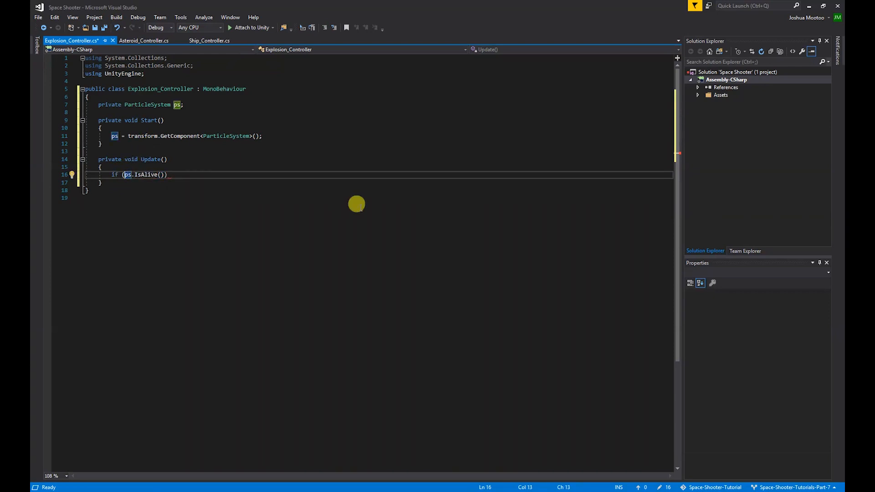
type("!")
type("{")
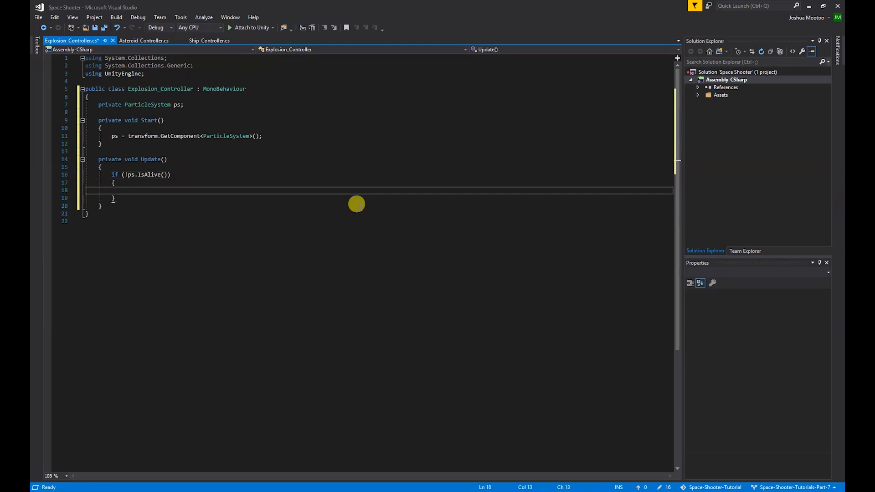
type("des")
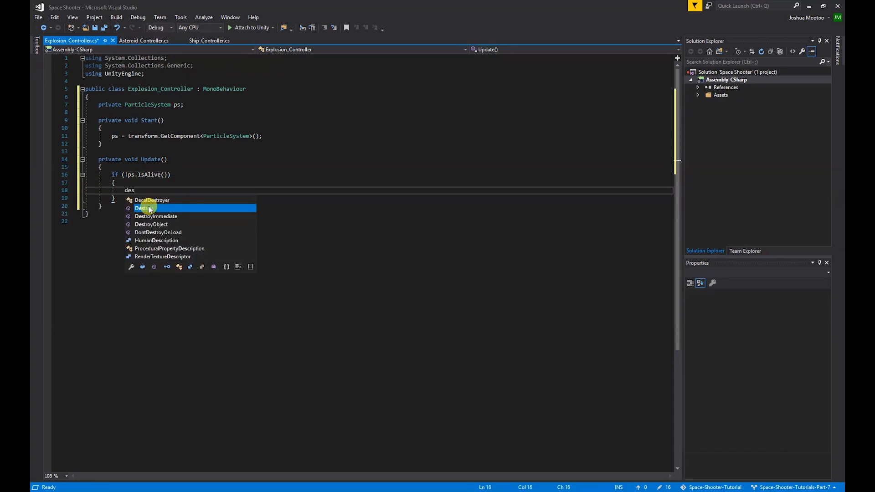
type("troy()")
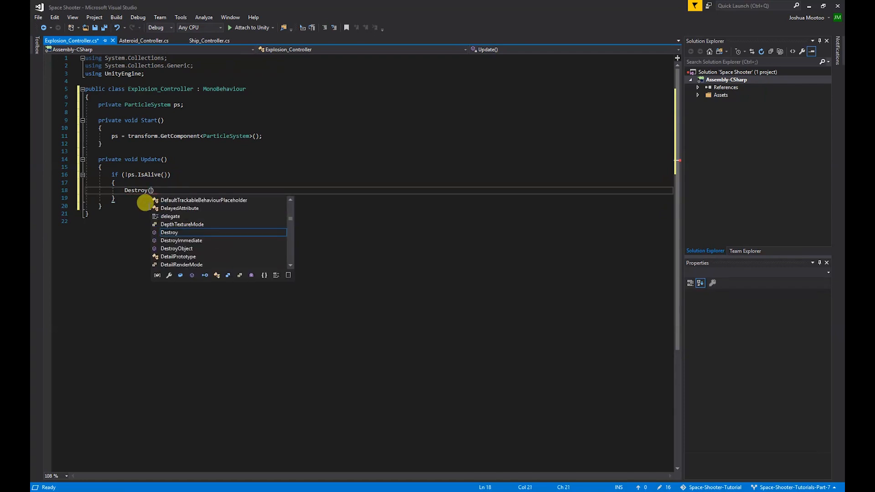
type("gameObject);")
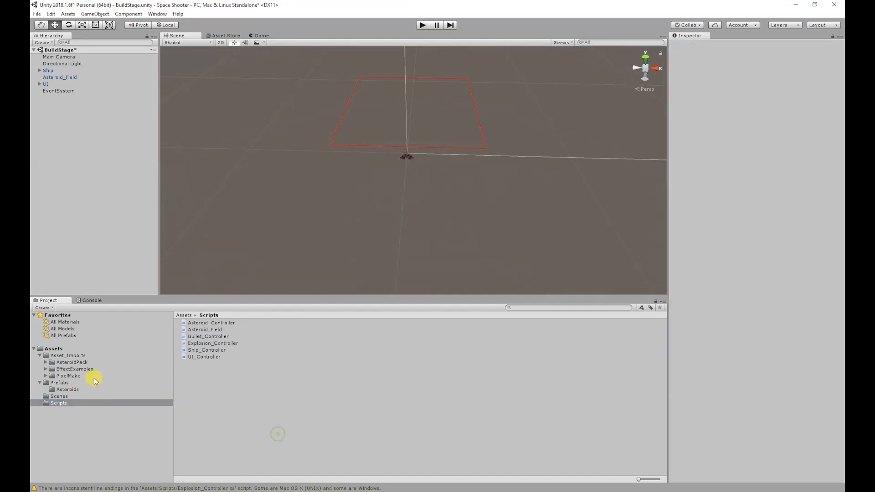
Select the ShipExplosion and AsteroidExplosion prefabs together in the Prefabs folder.
left_click(59, 382)
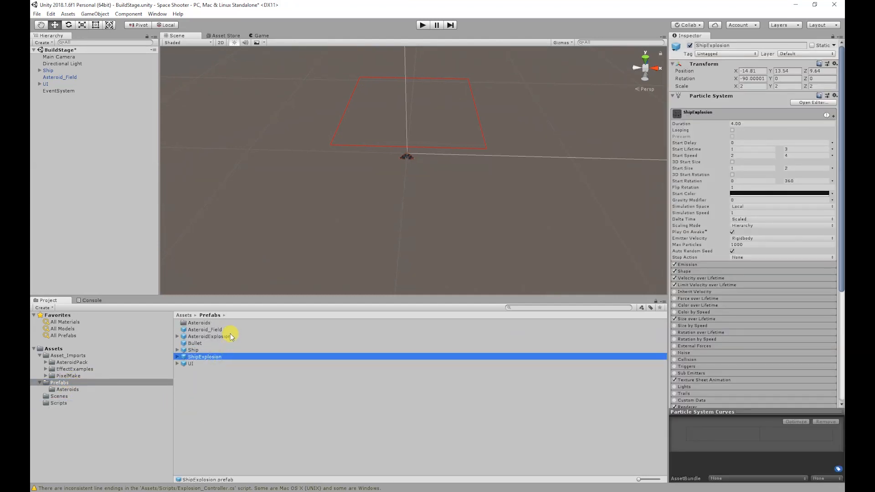
left_click(59, 402)
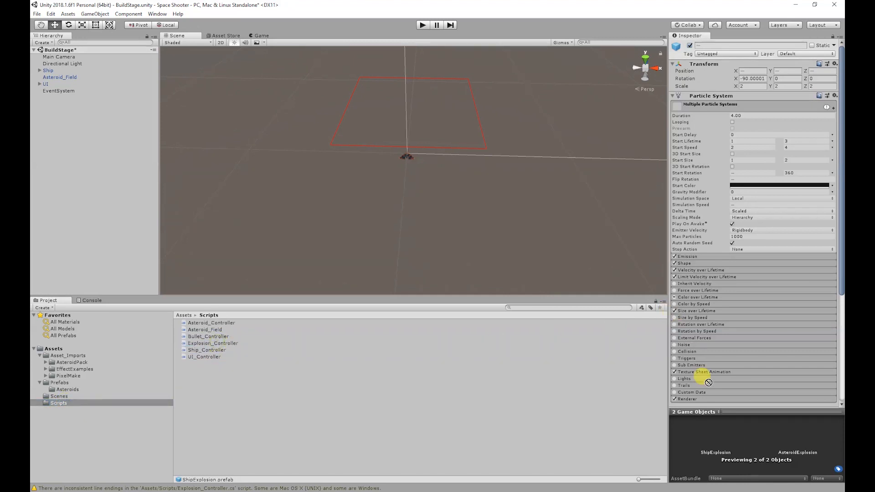
mouse_move(706, 403)
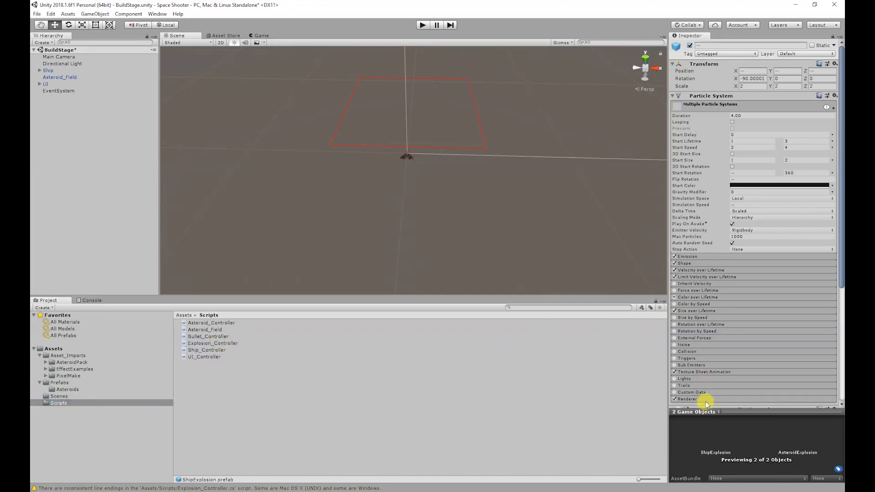